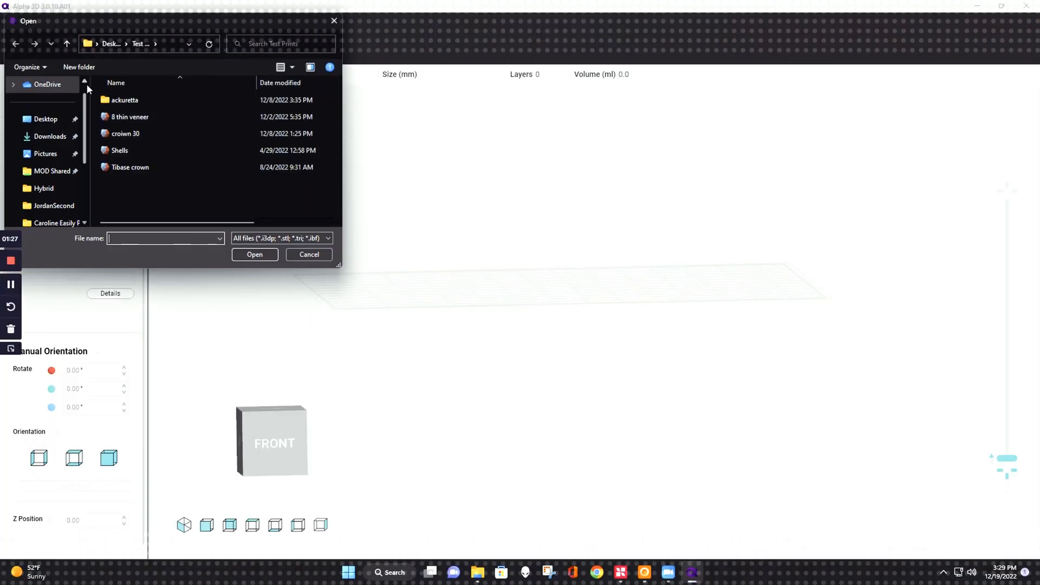
Step: Import the Shells dental arch file onto the build platform
double_click(119, 150)
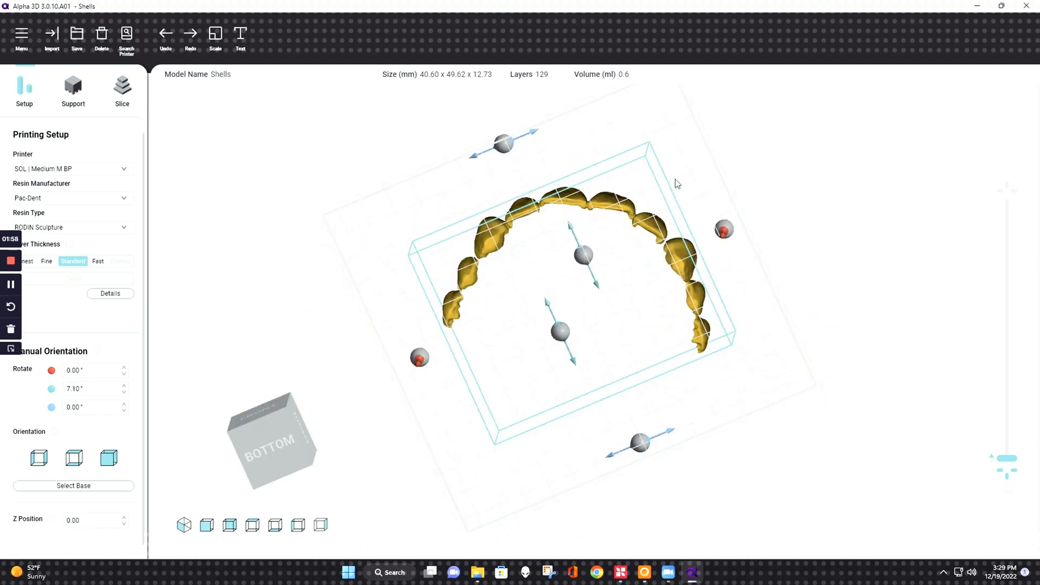
Step: Add manual support points along the shell rim and lower point size to 0.50
click(73, 90)
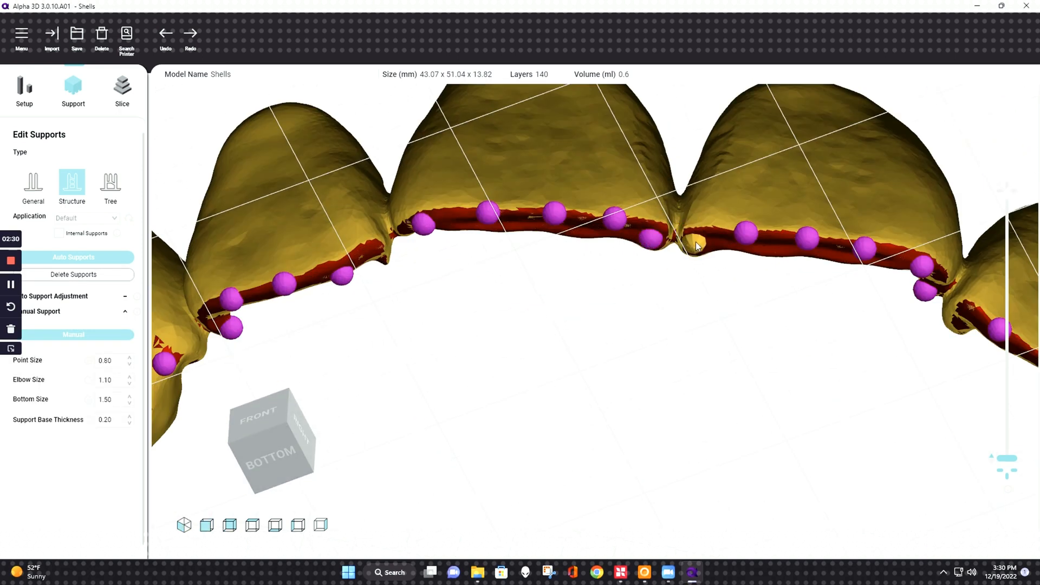
click(130, 364)
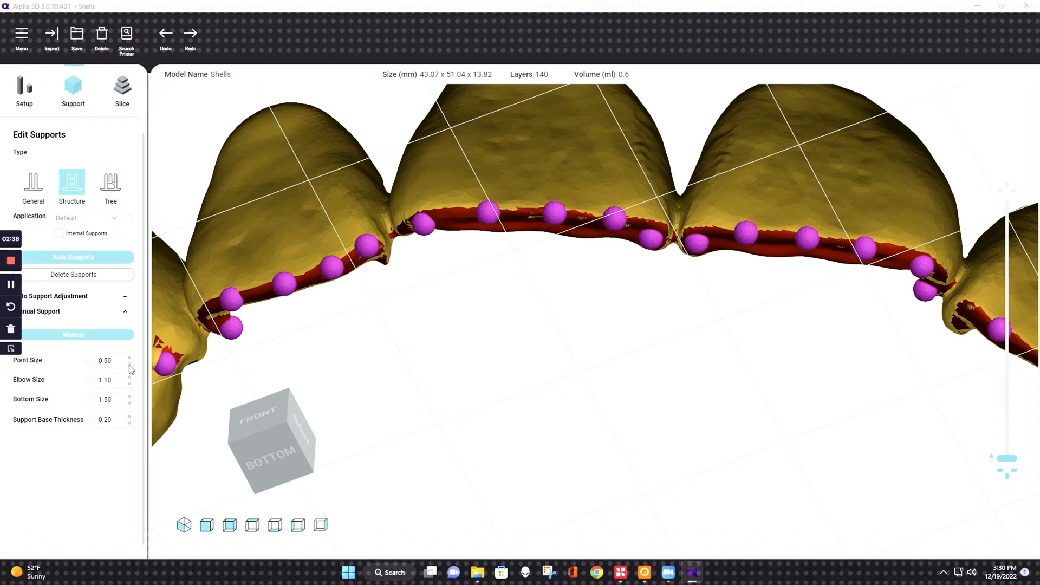